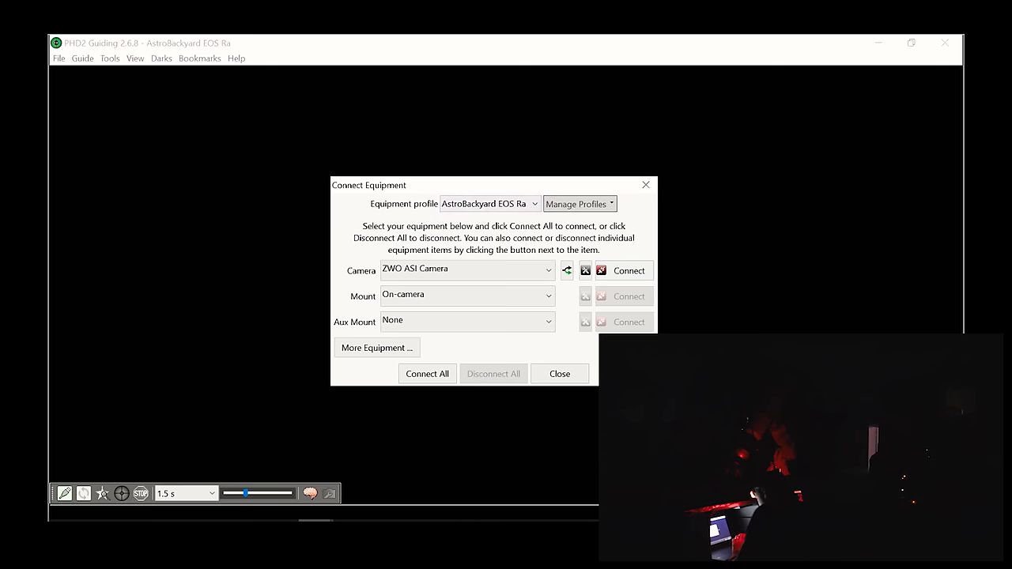
Connect the ZWO ASI guide camera and start looping exposures
left_click(630, 270)
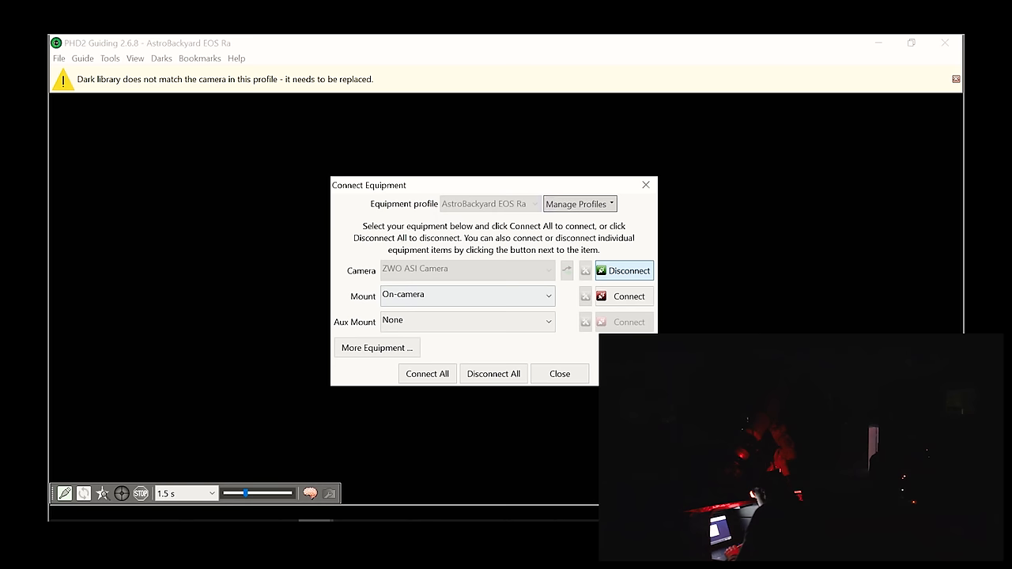
left_click(560, 373)
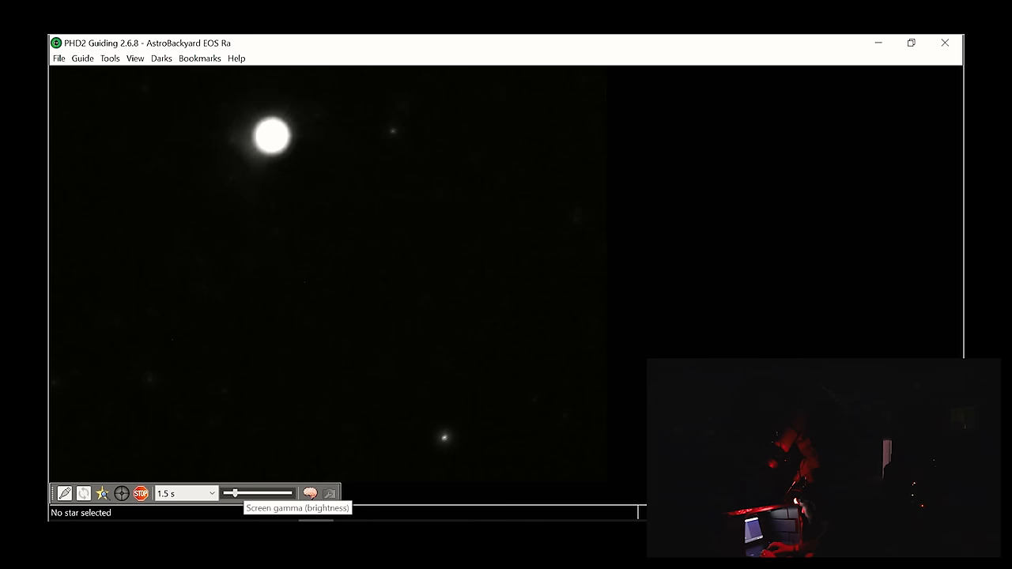
Shorten the camera exposure duration to 1.0 s from the toolbar dropdown
left_click(208, 493)
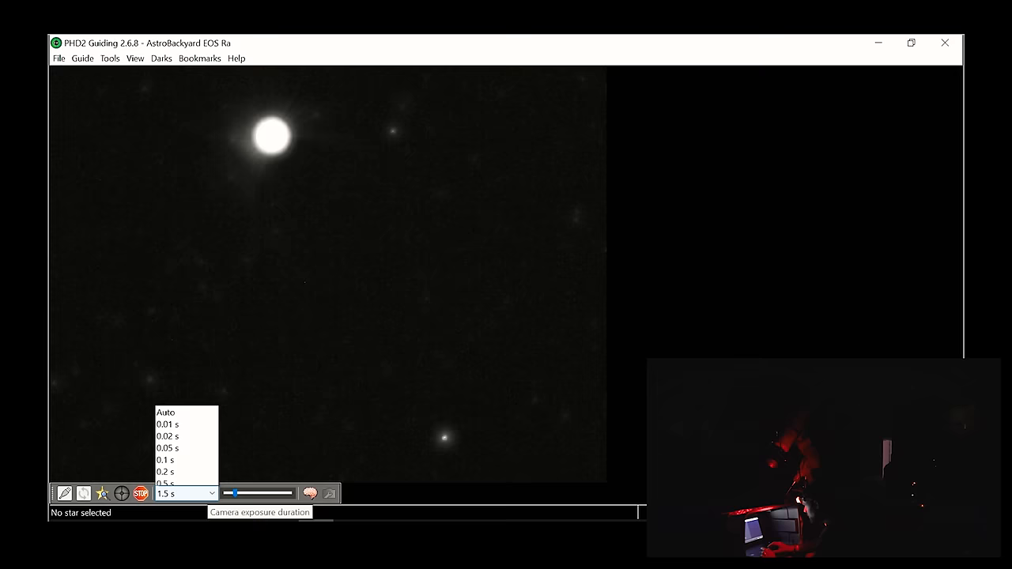
left_click(177, 493)
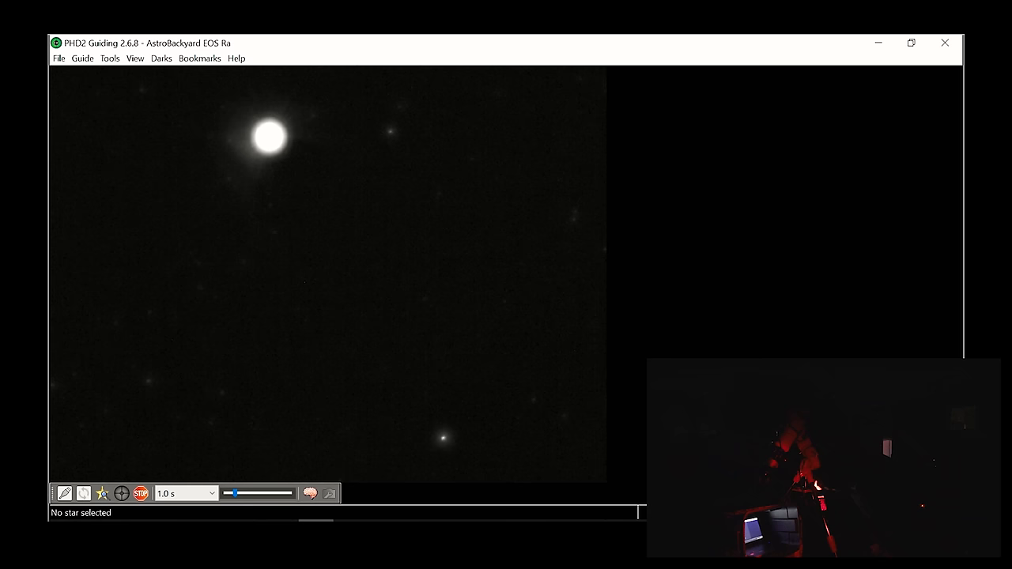
left_click(186, 494)
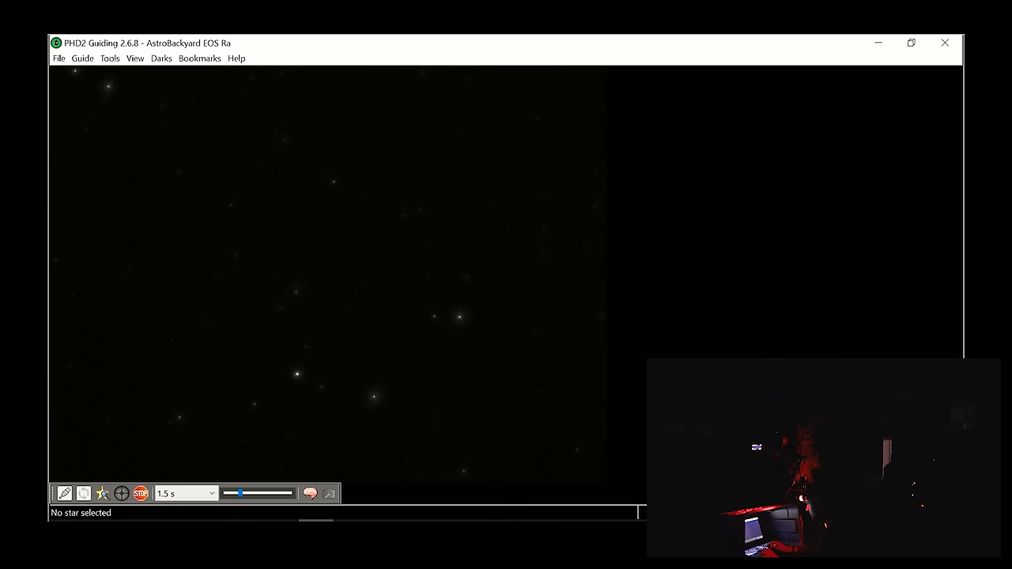
Select a faint star near the top of the frame and begin guiding so calibration starts
left_click(332, 181)
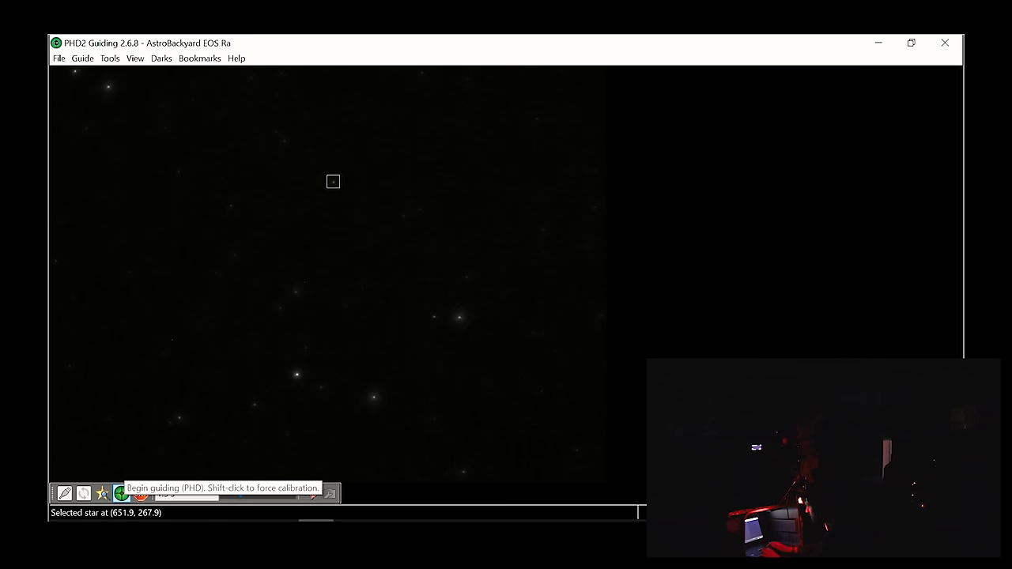
left_click(120, 493)
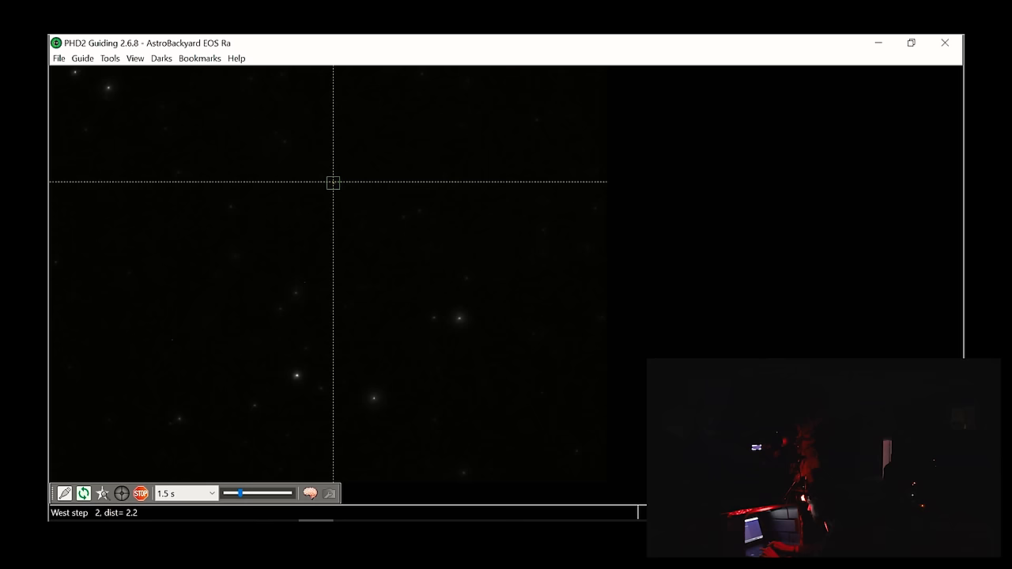